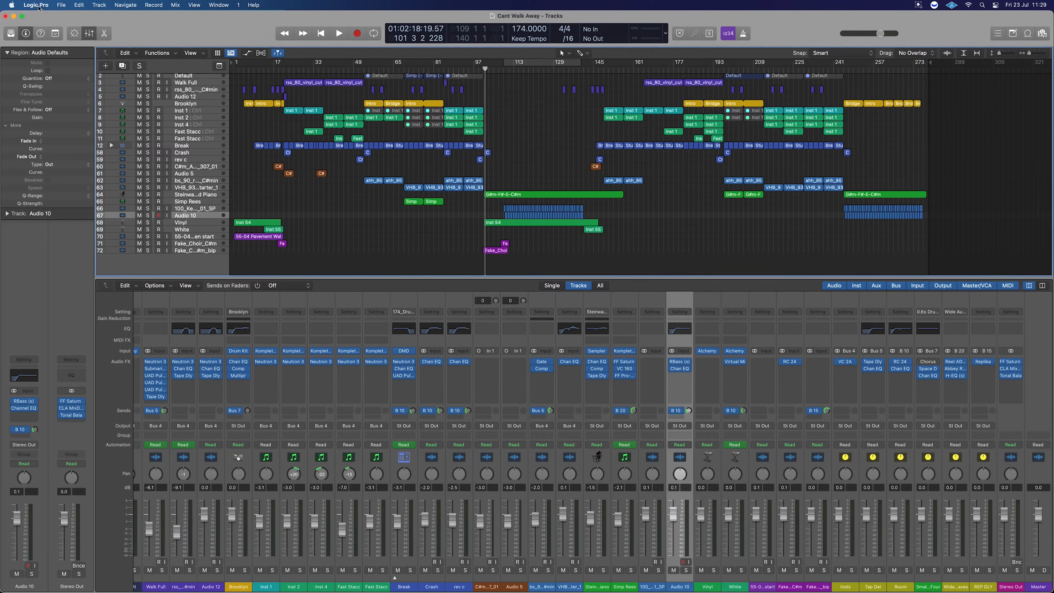
# Bring up the Audio Devices preferences showing the BoomAudio I/O with a 128-sample buffer
pyautogui.click(36, 5)
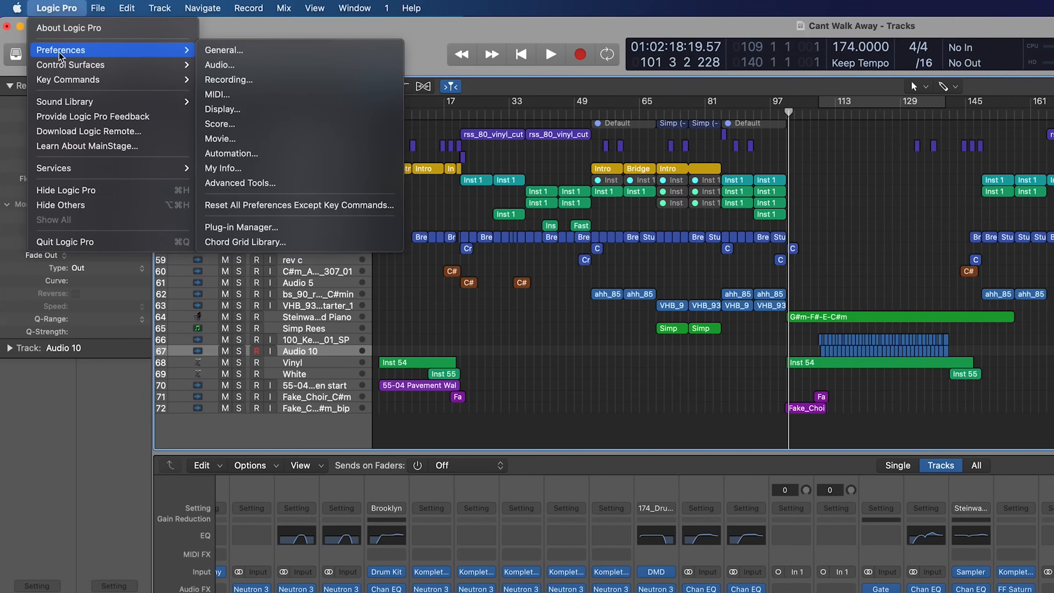
pyautogui.click(223, 50)
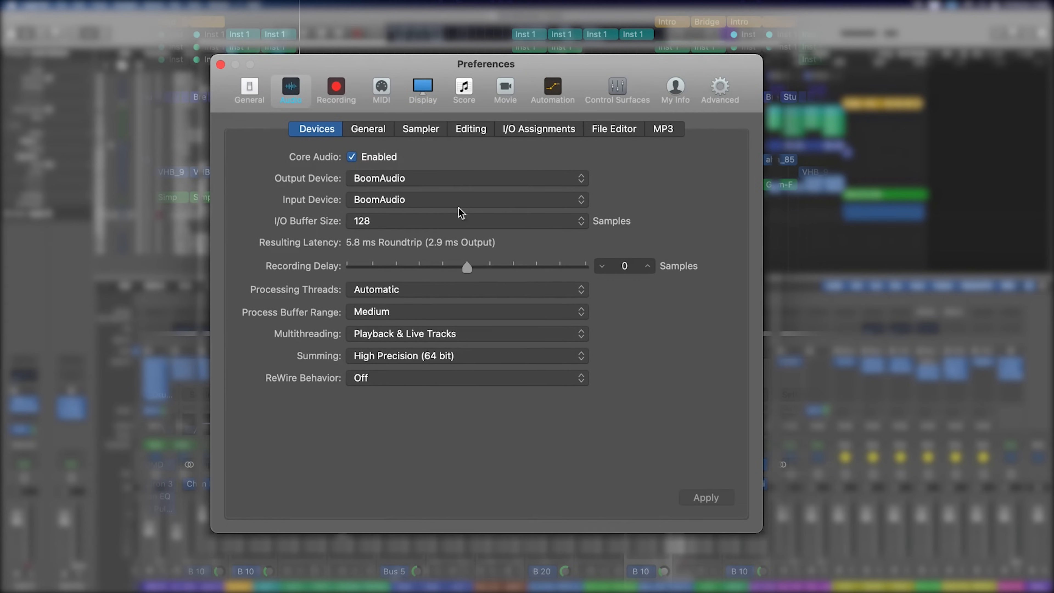
pyautogui.moveTo(382, 203)
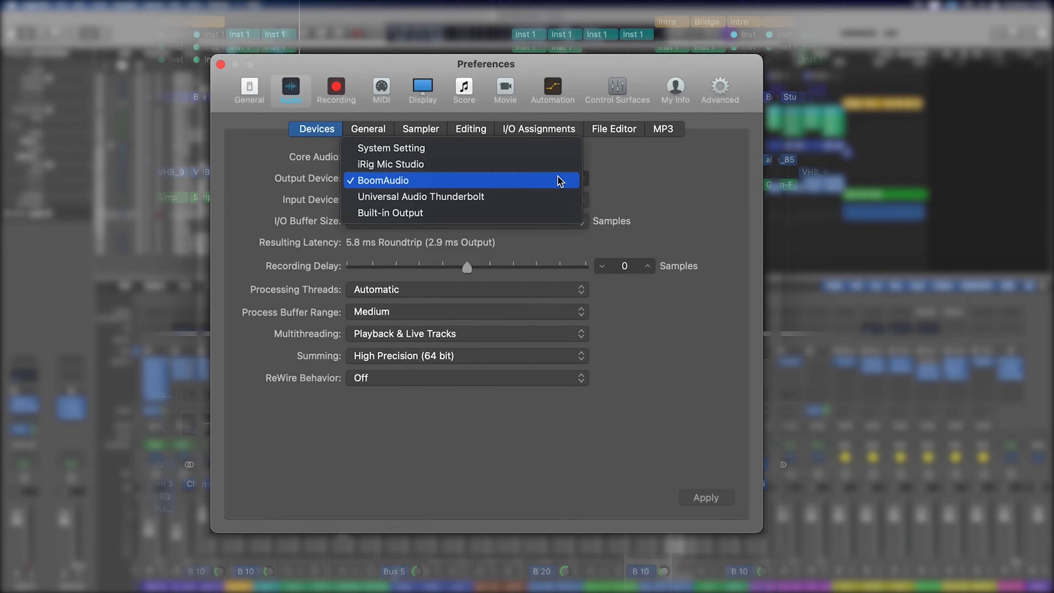
pyautogui.moveTo(422, 197)
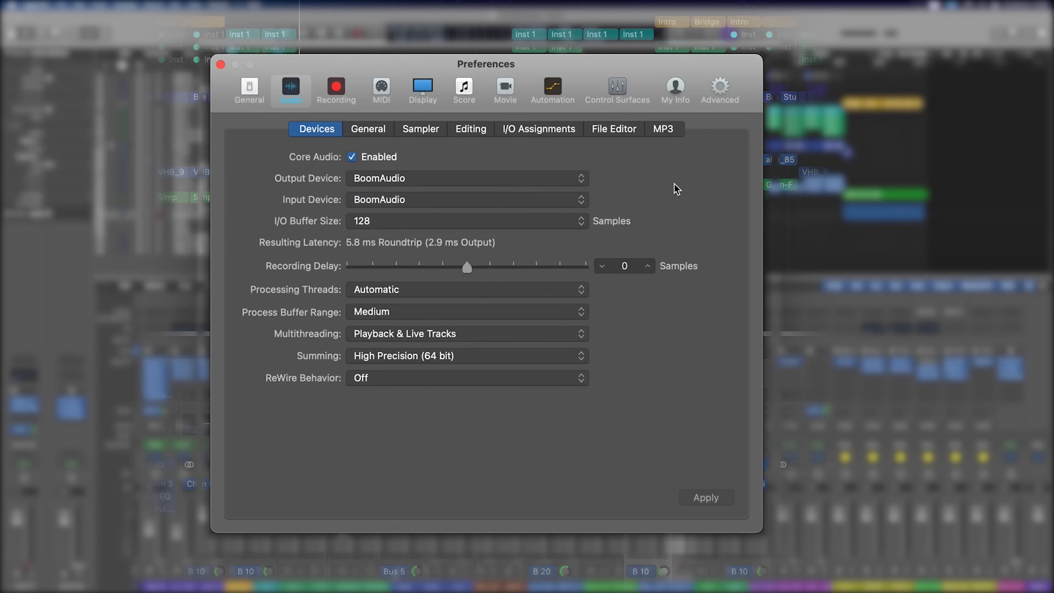
pyautogui.moveTo(372, 228)
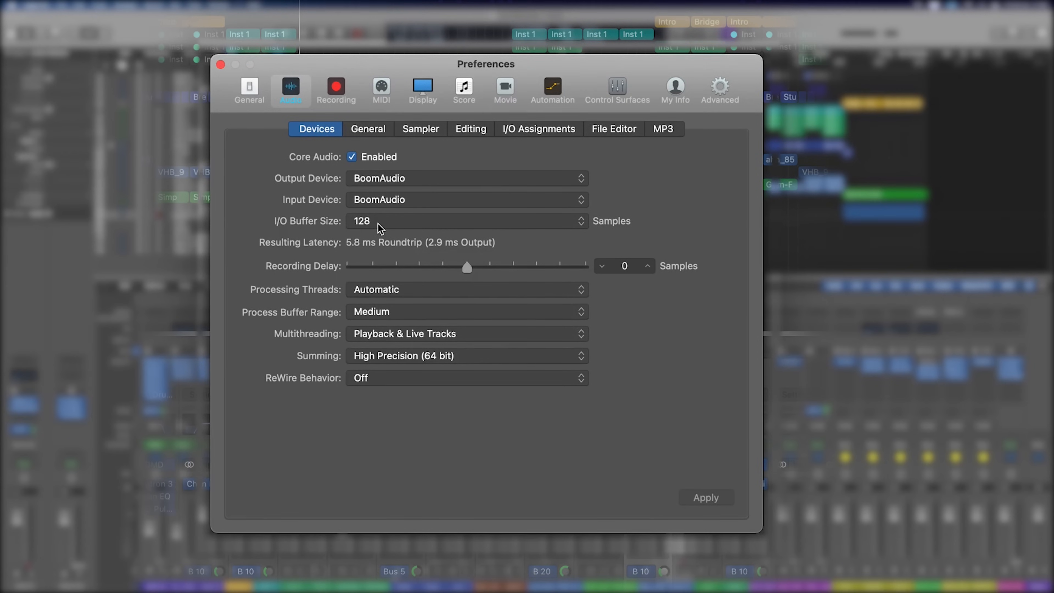
pyautogui.moveTo(350, 251)
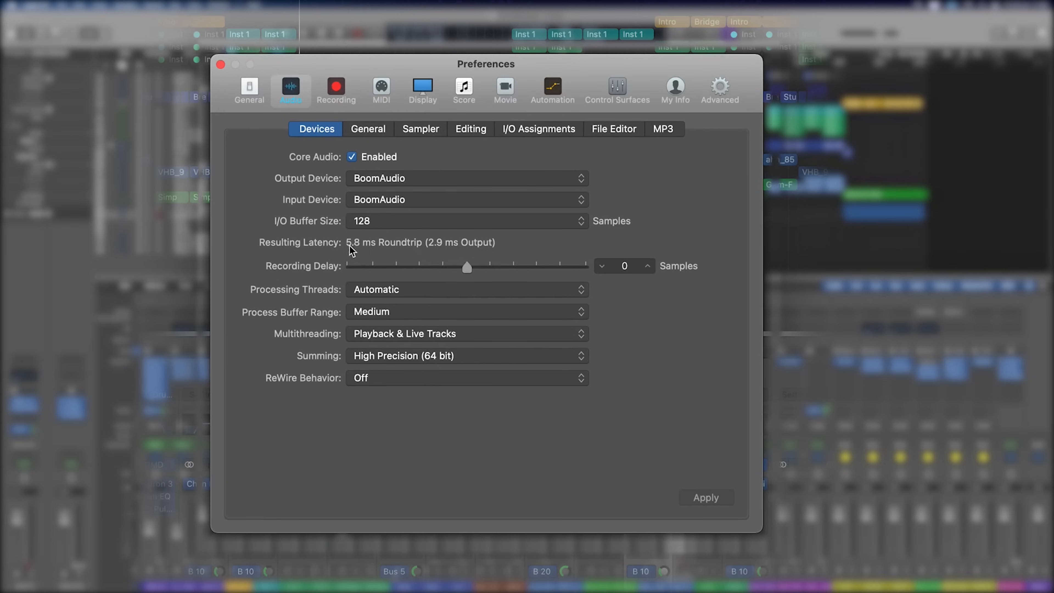
pyautogui.moveTo(370, 248)
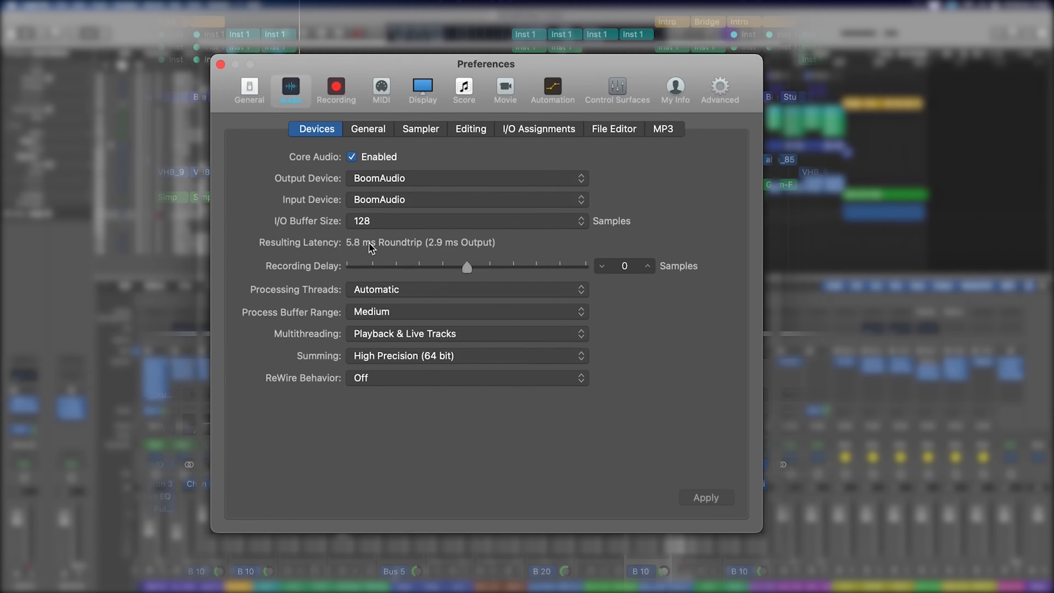
pyautogui.moveTo(369, 249)
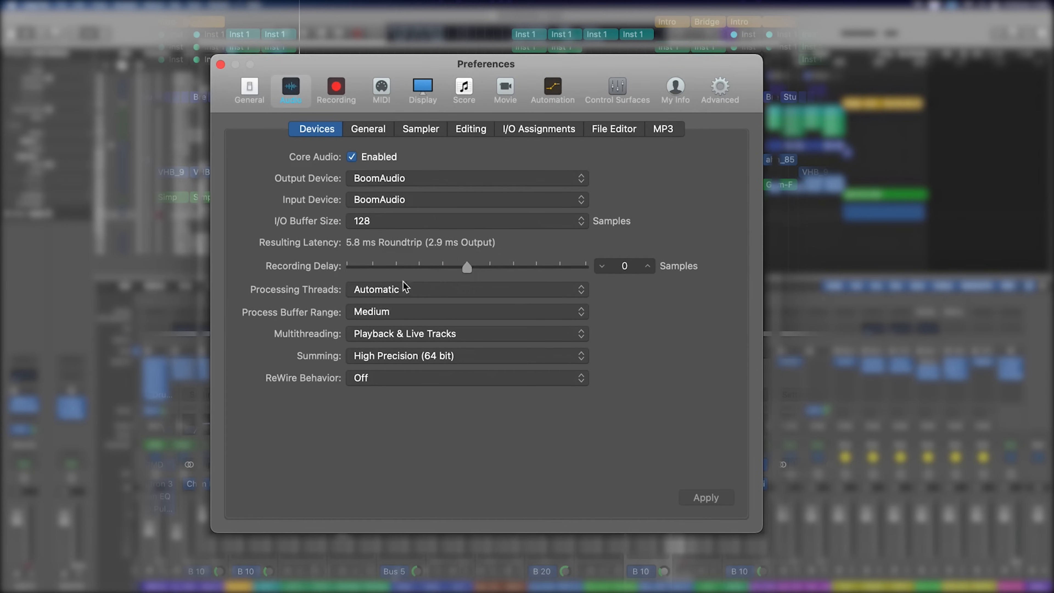
pyautogui.moveTo(637, 276)
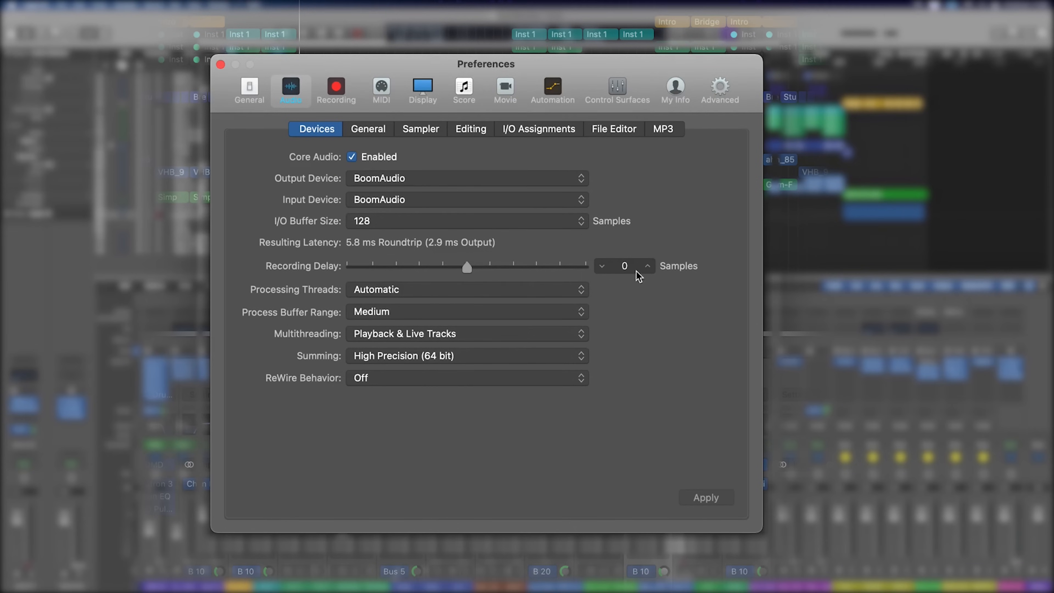
pyautogui.moveTo(631, 321)
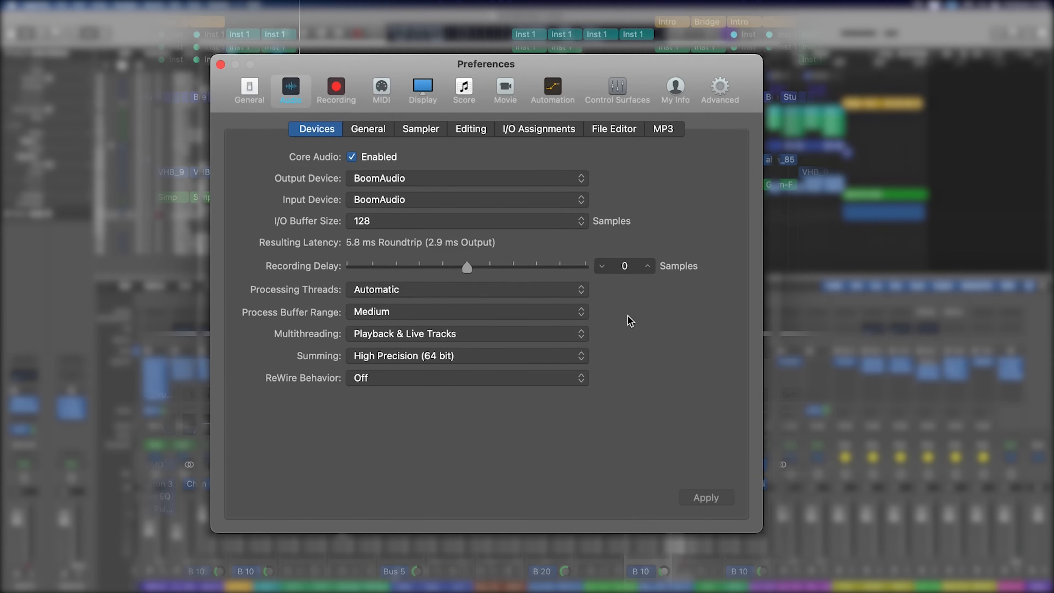
pyautogui.moveTo(369, 223)
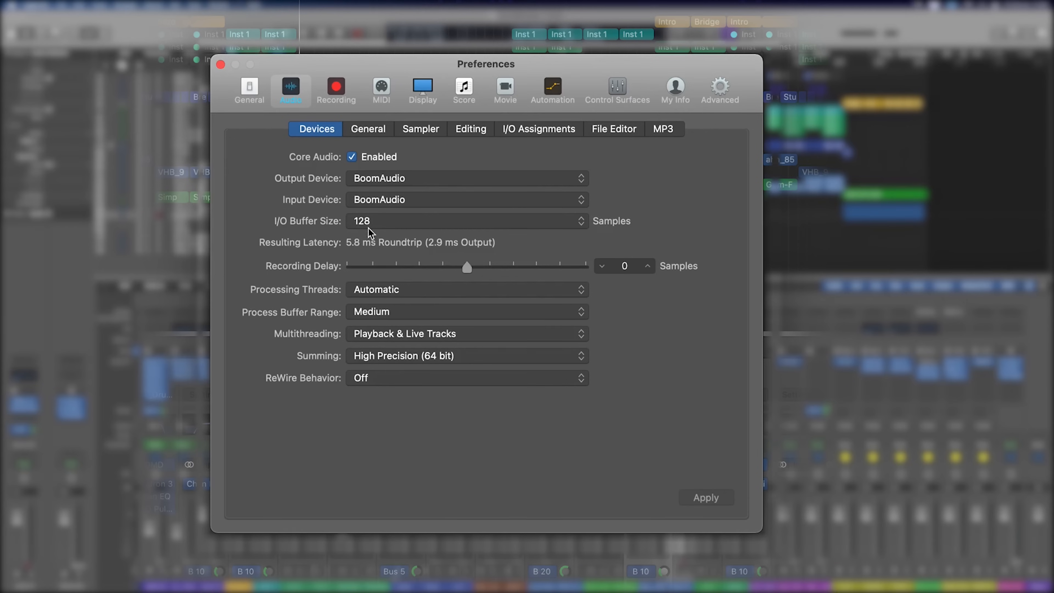
pyautogui.moveTo(356, 248)
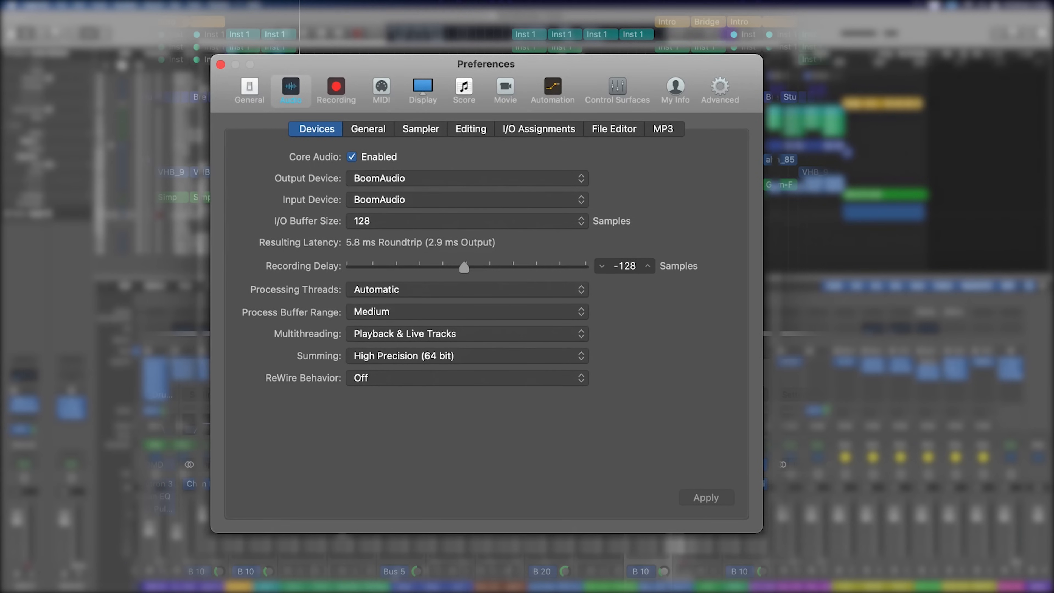
# Review the I/O buffer sizes and set Recording Delay to -1024 samples
pyautogui.click(466, 221)
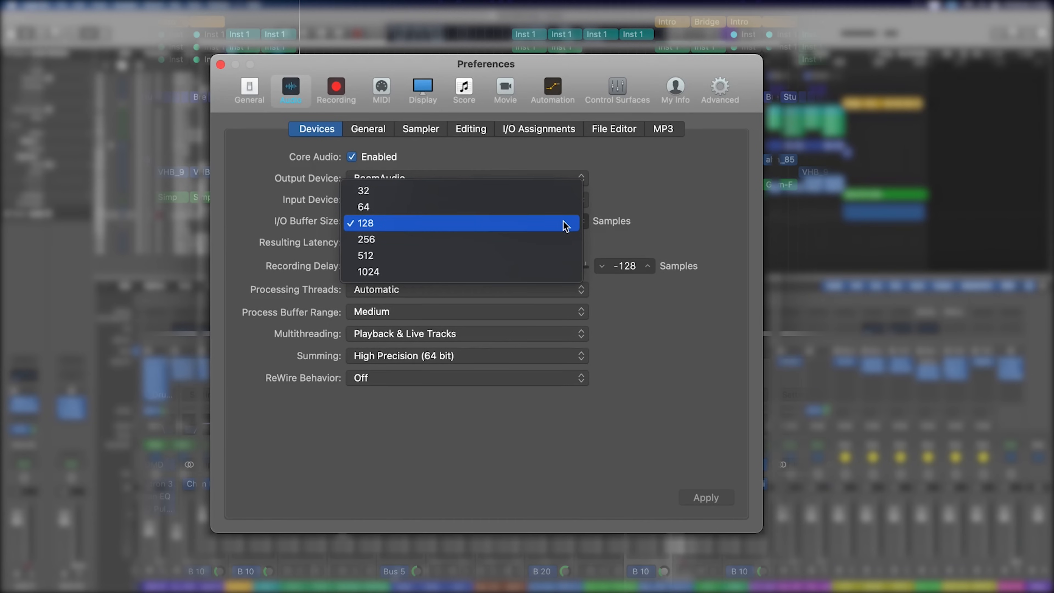
pyautogui.click(365, 222)
pyautogui.write('-102')
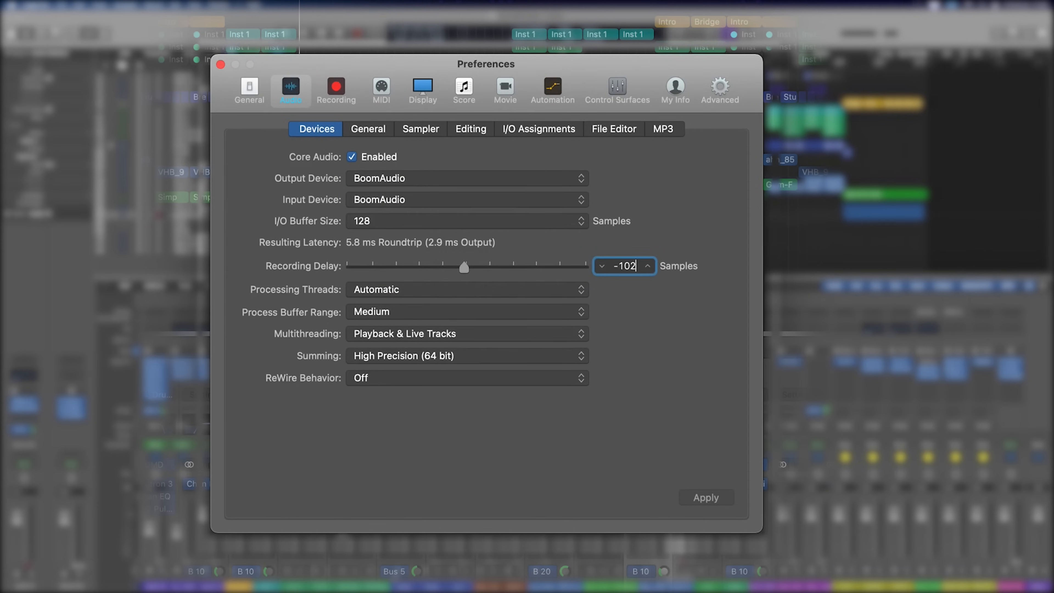
pyautogui.moveTo(463, 267); pyautogui.dragTo(443, 268)
pyautogui.write('4')
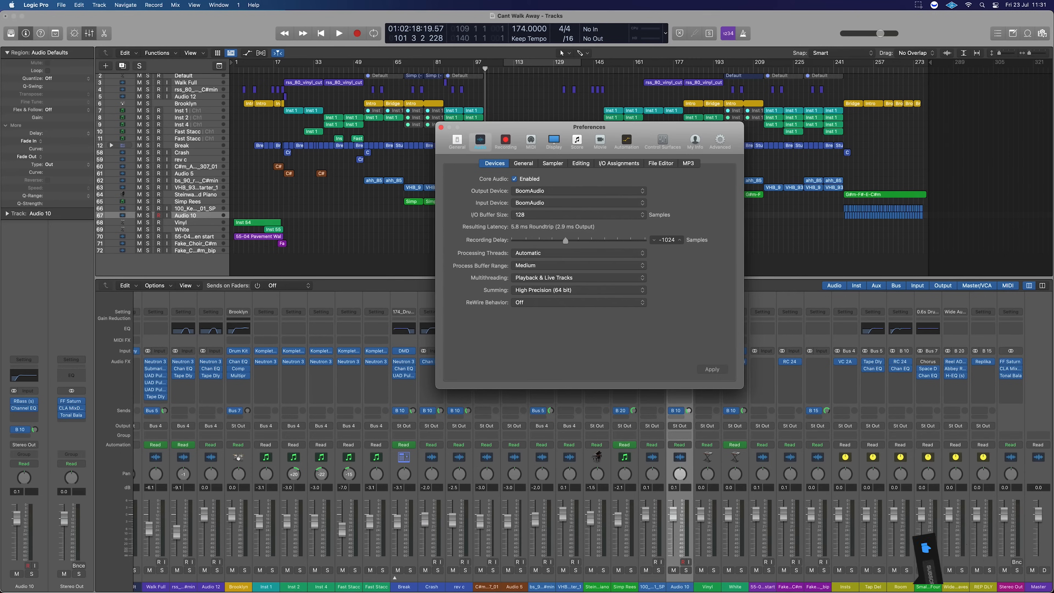
pyautogui.moveTo(629, 240)
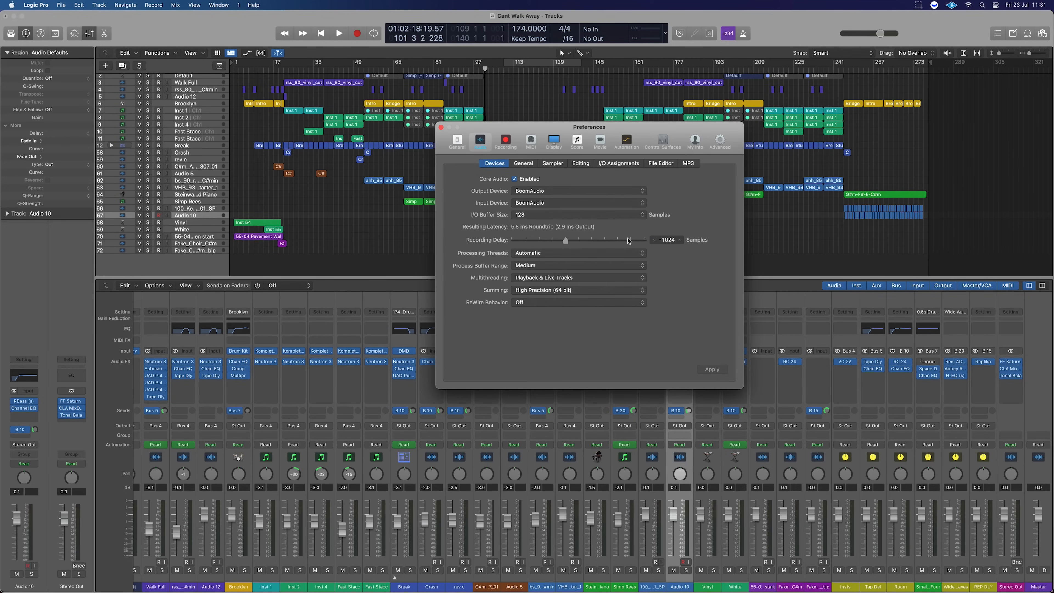